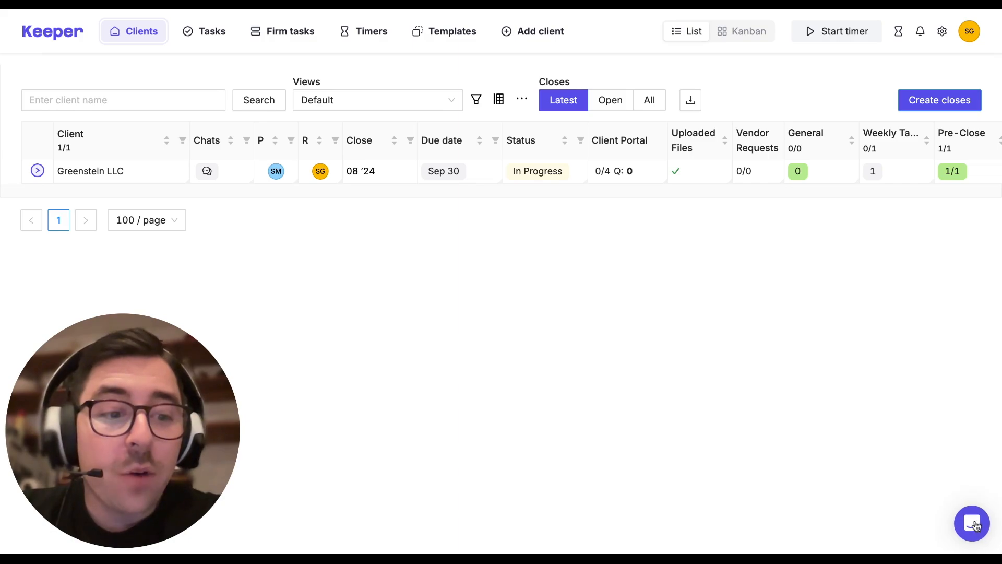
From the help messenger, search Keeper Help Center for 'custom br' and open the Custom branding (Whitelabel) setup article.
click(972, 523)
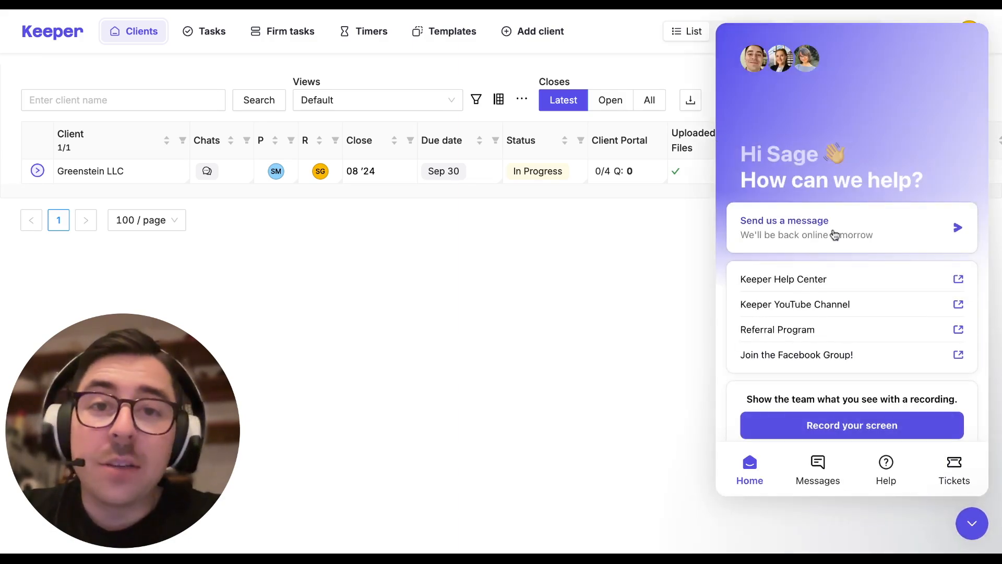
click(970, 524)
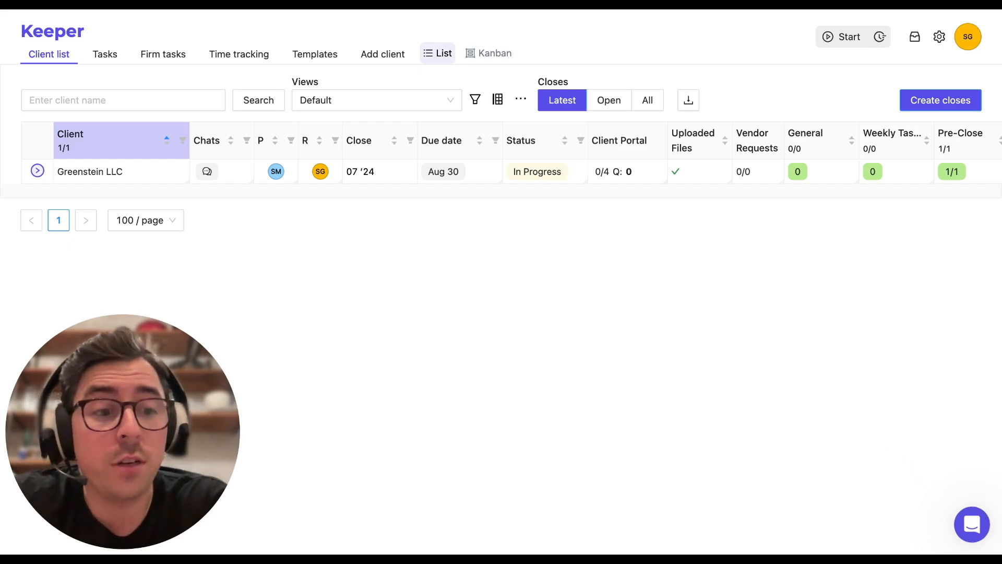
click(972, 524)
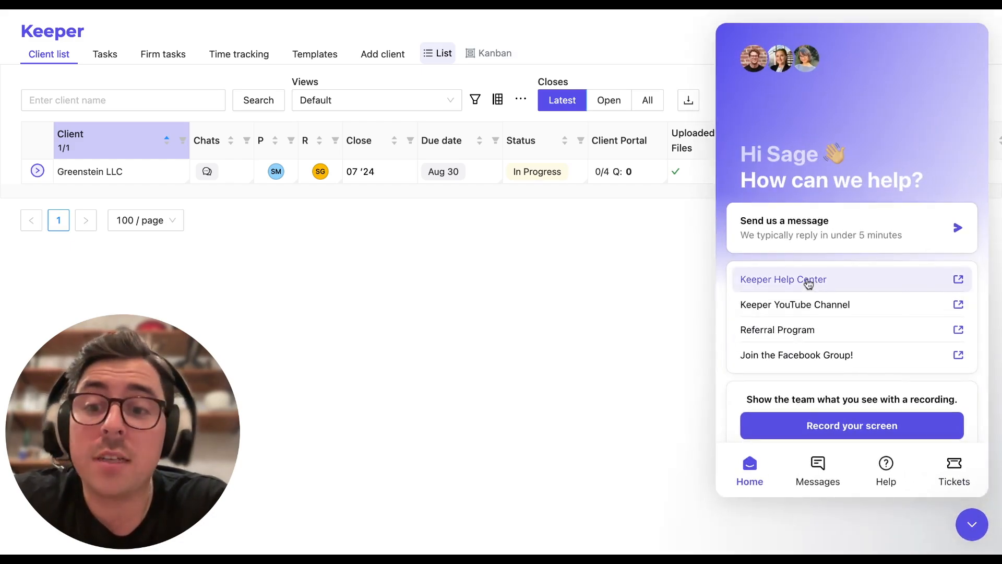
click(783, 280)
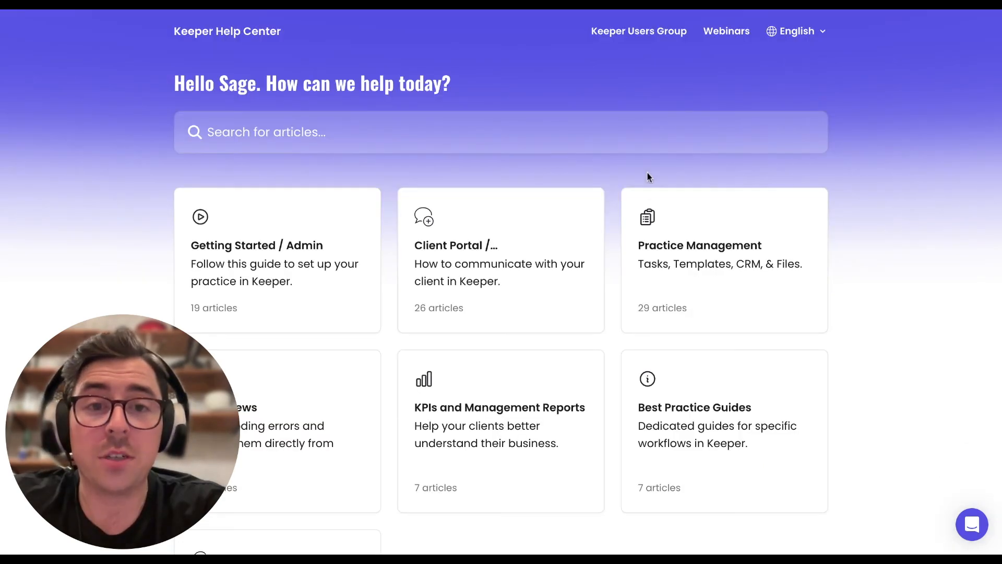
text(custom branding setup)
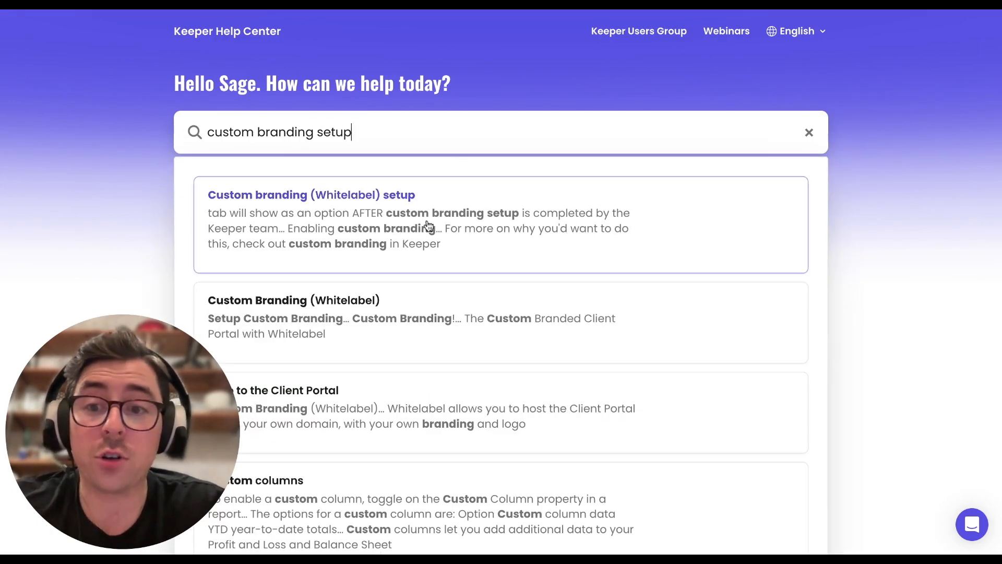
click(311, 194)
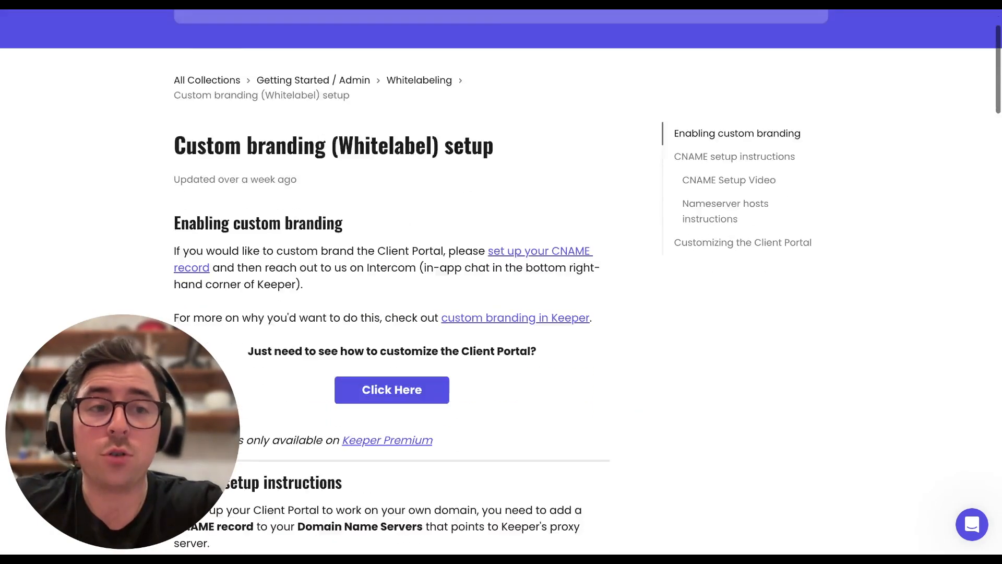
Scroll to the article's CNAME setup instructions, then switch back to the Keeper client list.
scroll(down, 3)
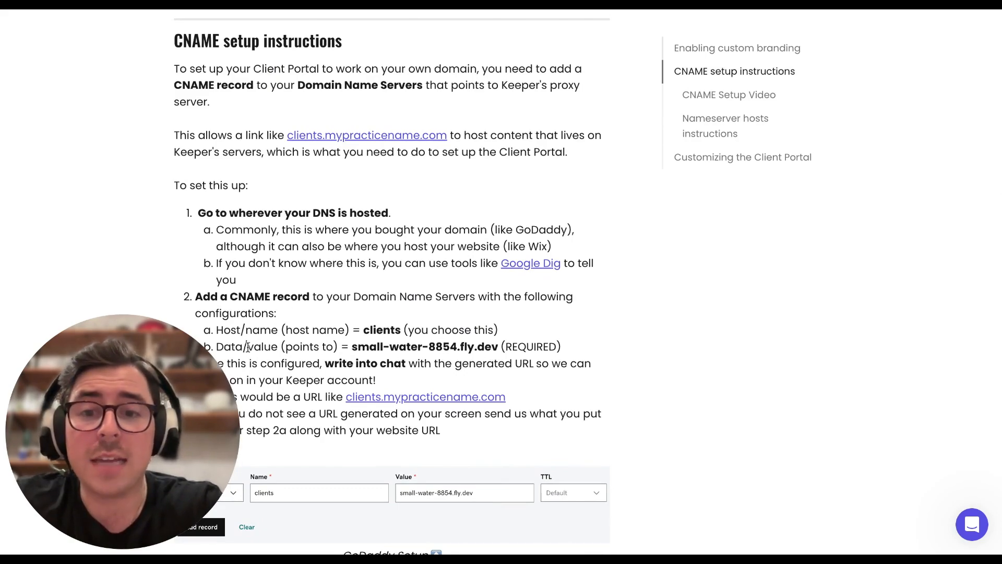
mouse_move(386, 346)
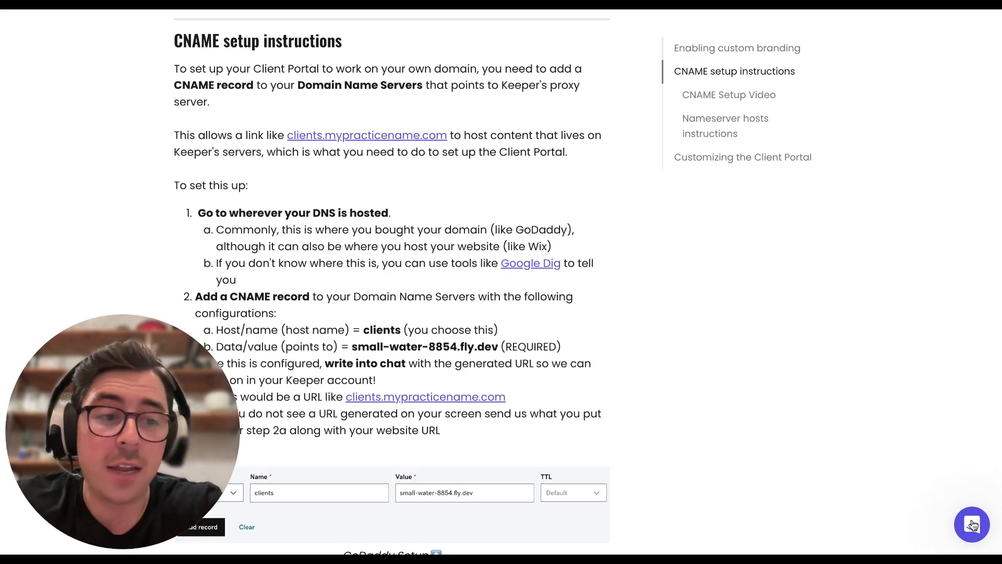
click(971, 524)
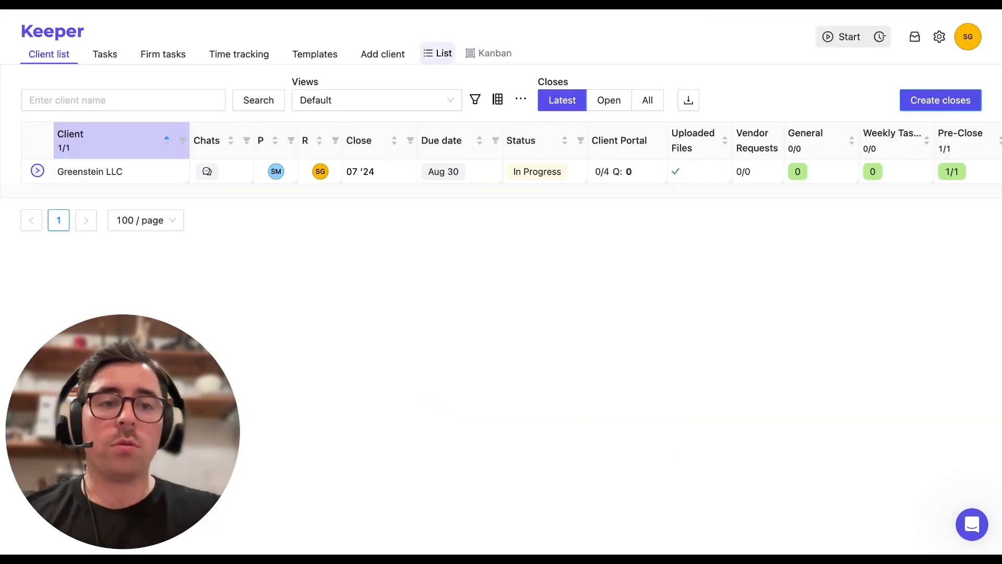
Go to Settings > Client portal > Branding and scroll through the logo, favicon and colour options.
click(939, 36)
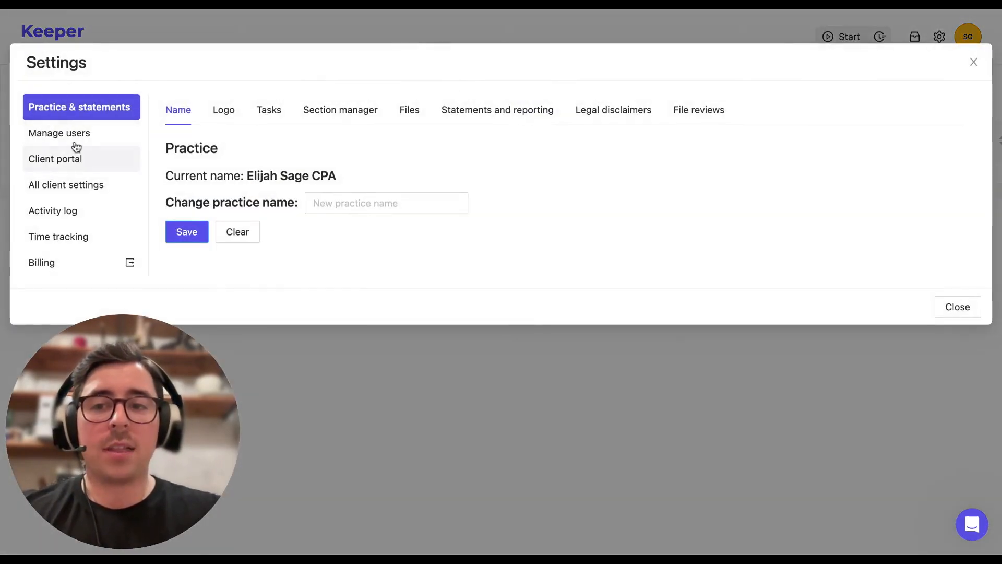
click(57, 159)
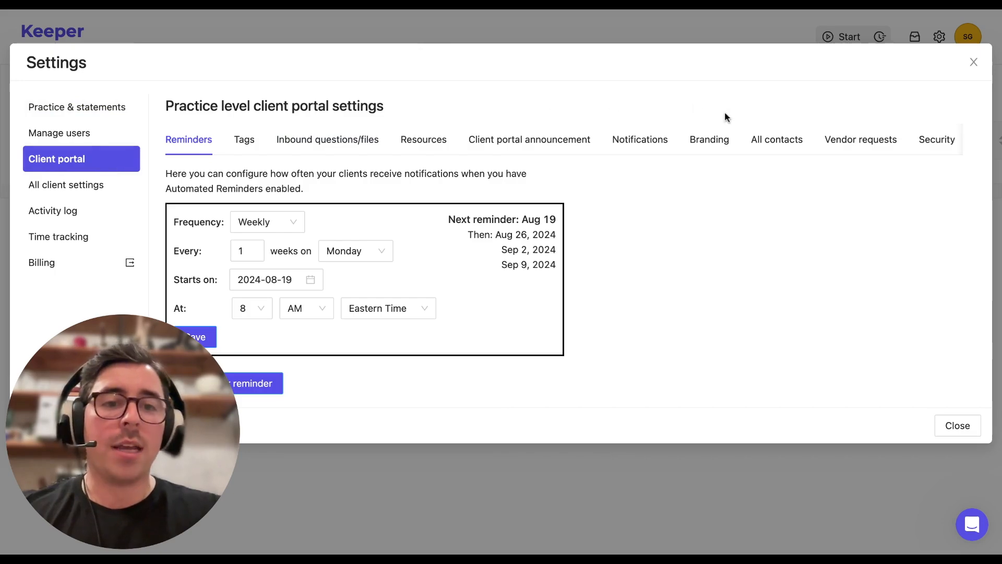
click(708, 140)
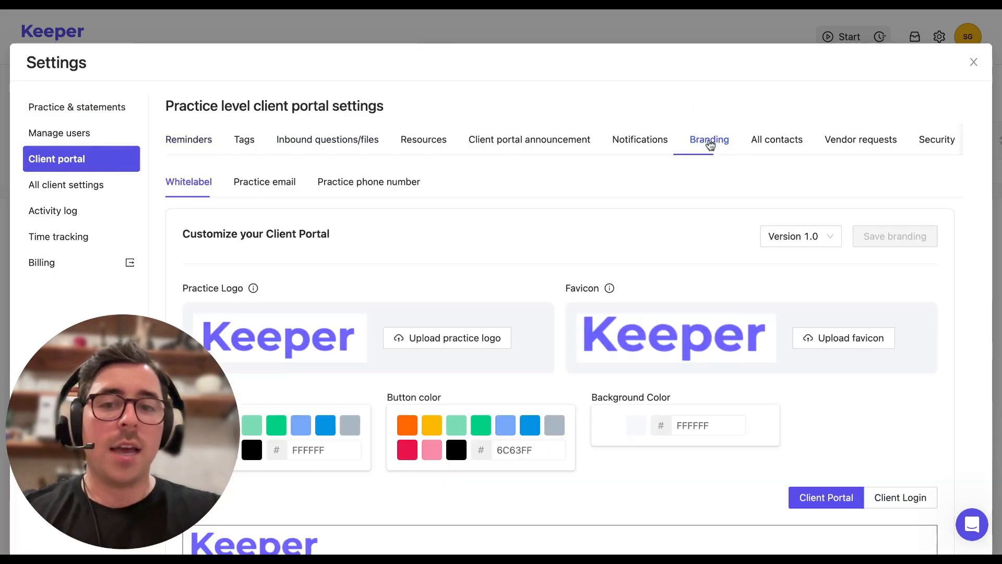
scroll(down, 3)
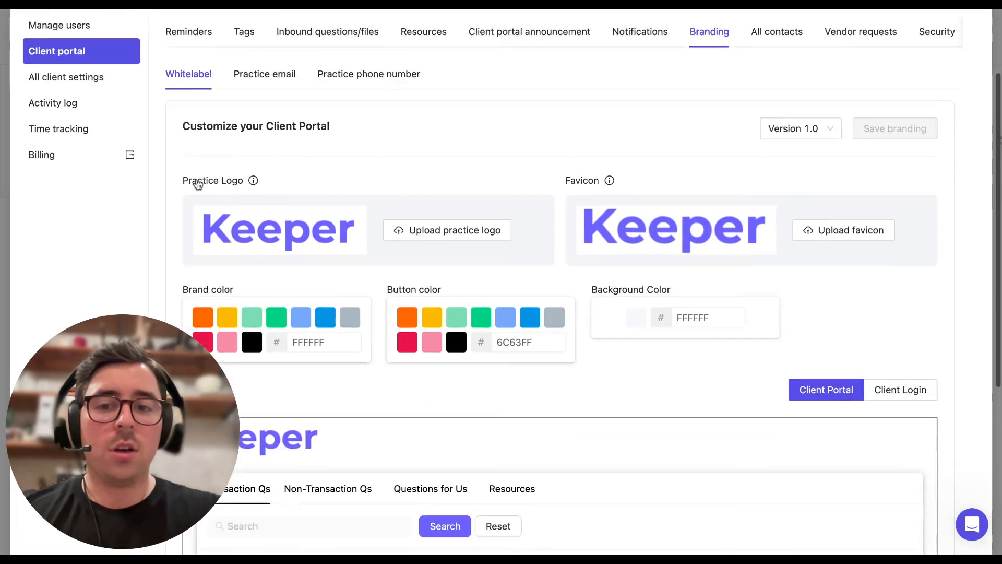
scroll(down, 3)
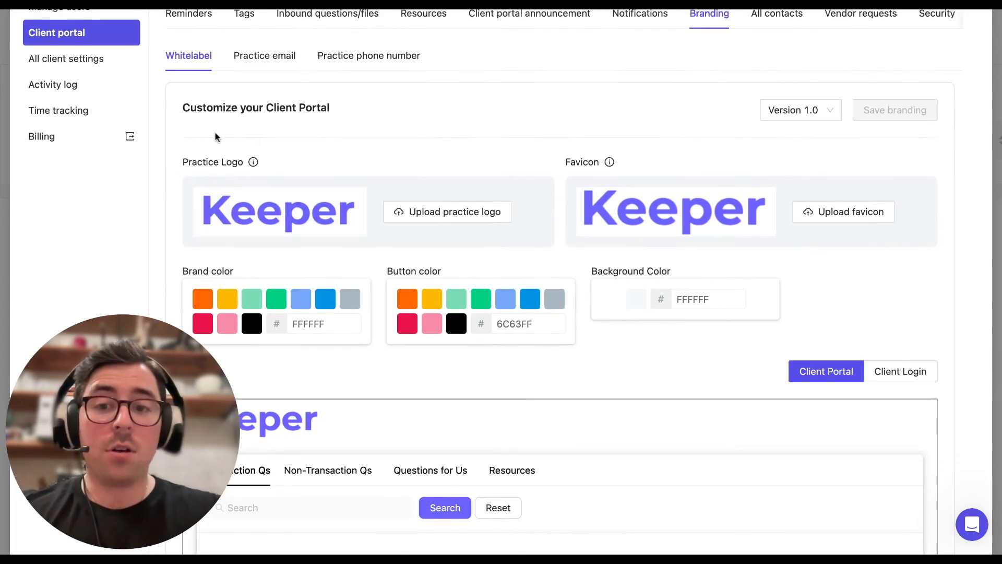
mouse_move(546, 75)
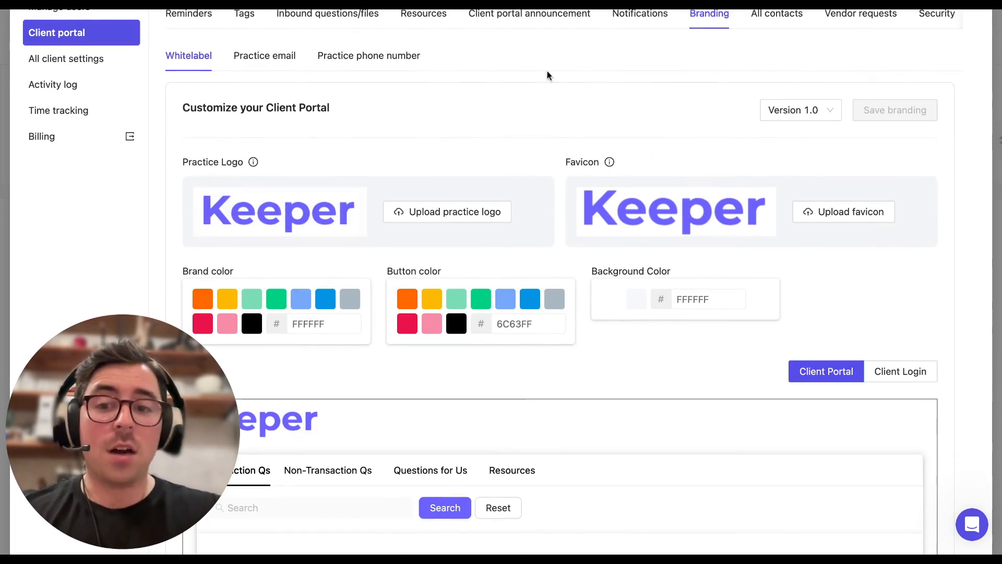
scroll(down, 3)
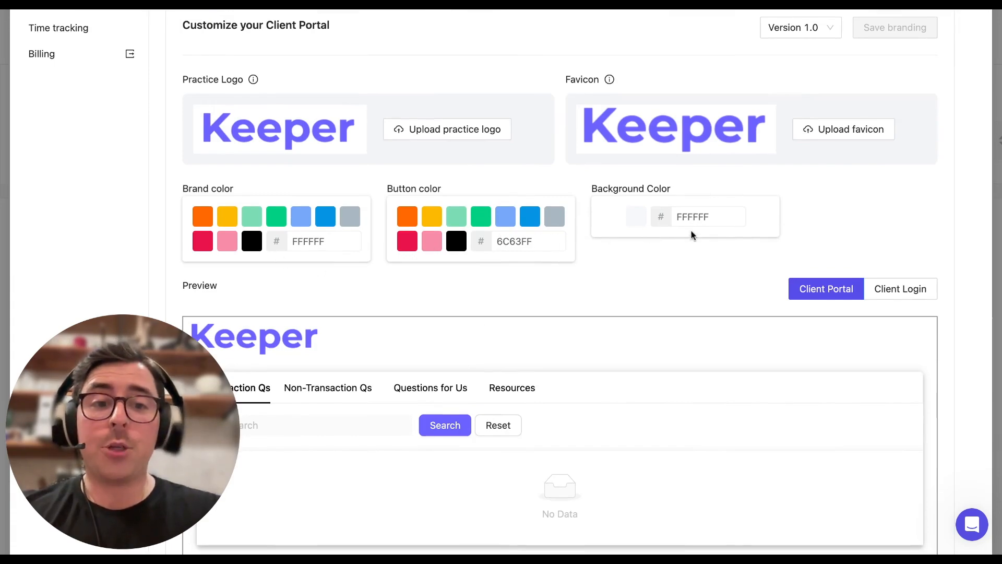
mouse_move(689, 266)
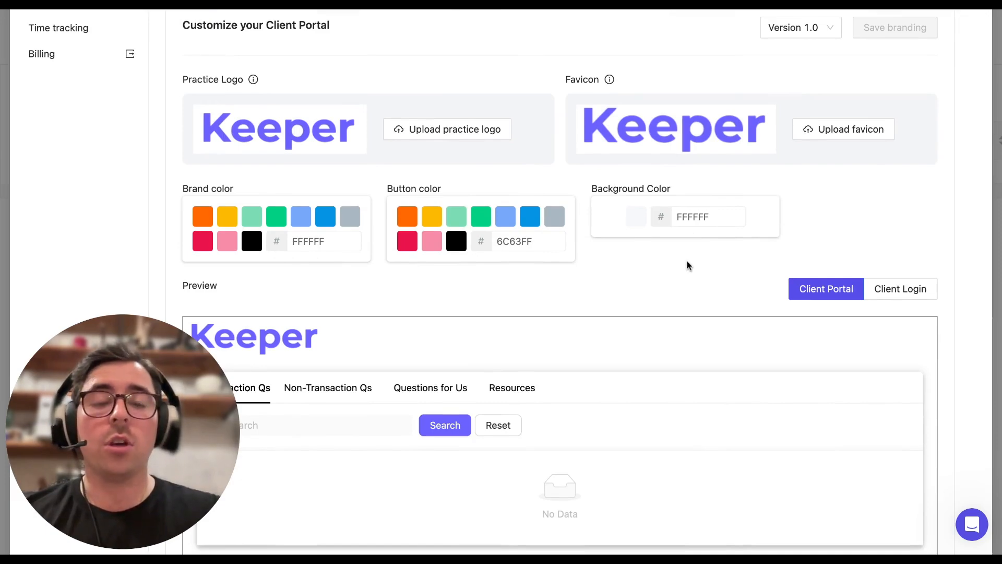
mouse_move(699, 267)
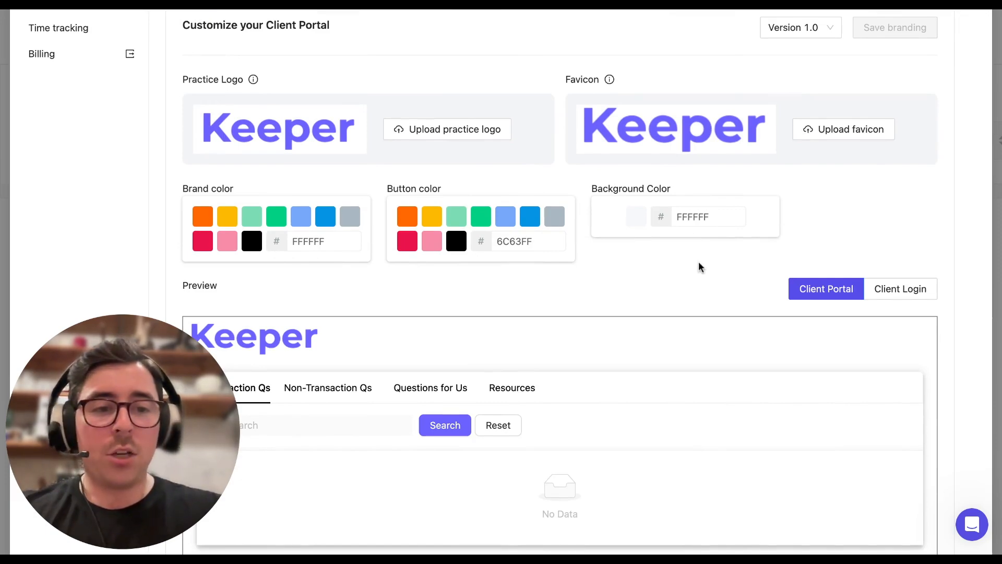
Toggle the branding preview between the Client Login page and the Client Portal.
click(900, 288)
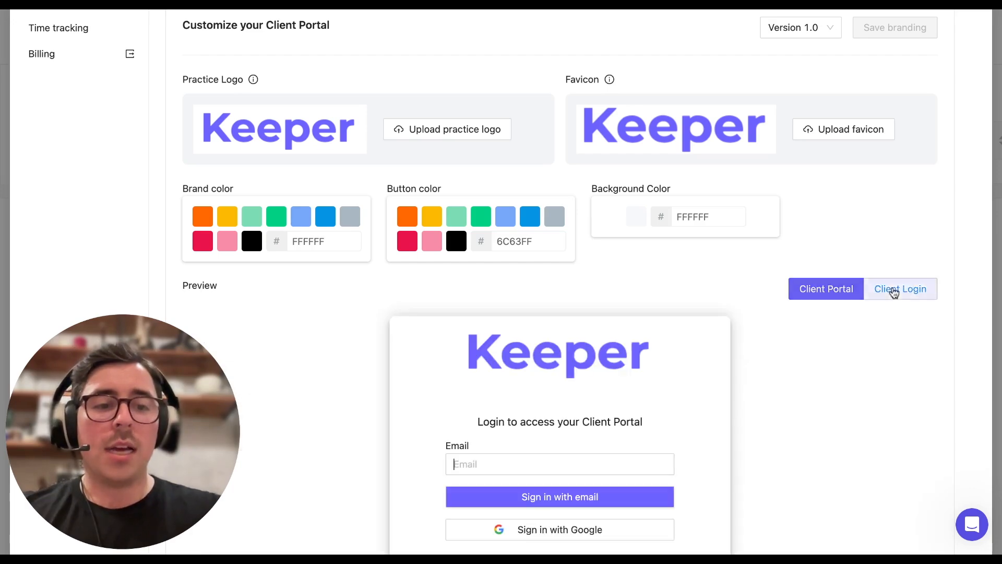
click(900, 288)
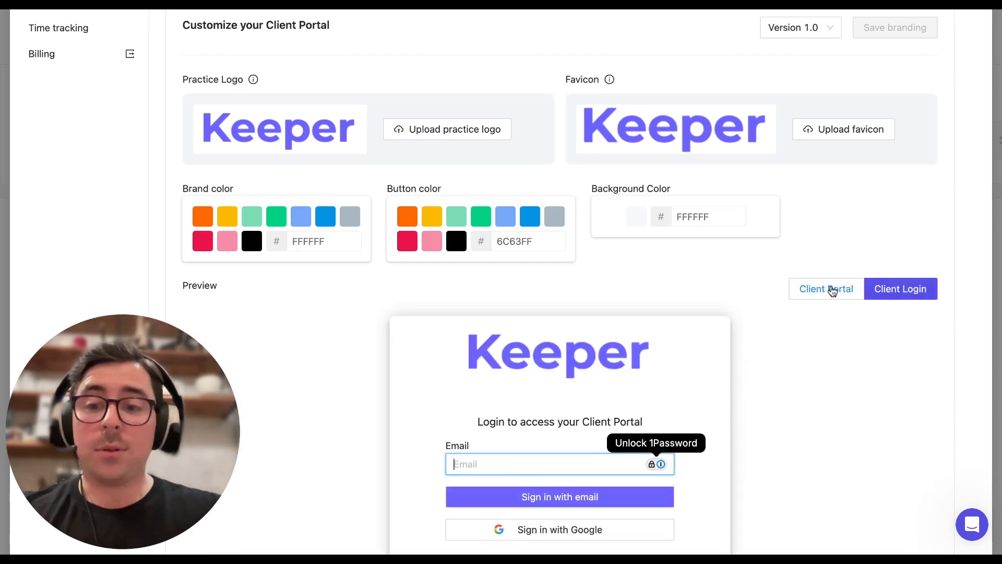
click(825, 288)
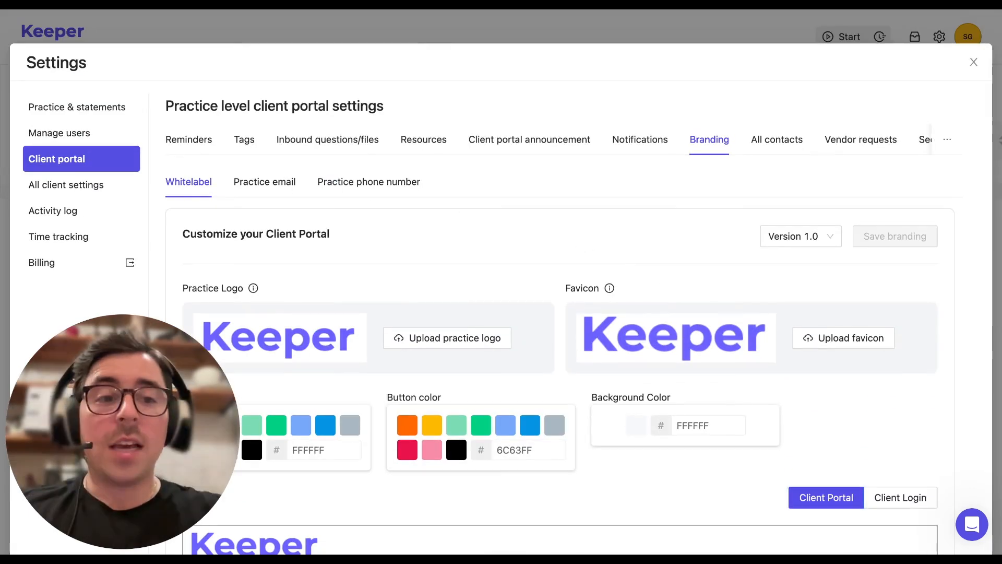
mouse_move(848, 258)
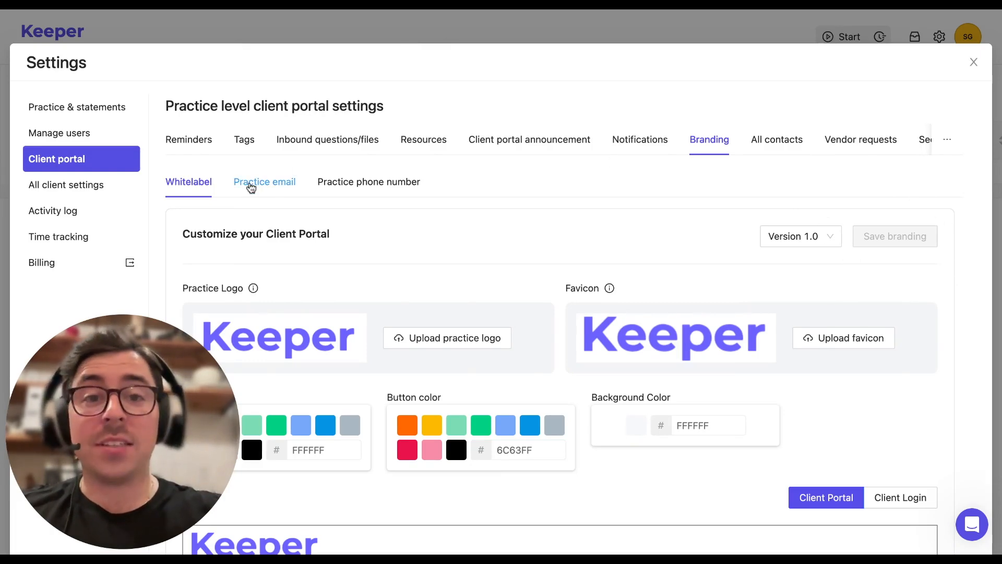
Show the Practice email sub-tab with the connected sender address, open tracking and email signature.
click(264, 181)
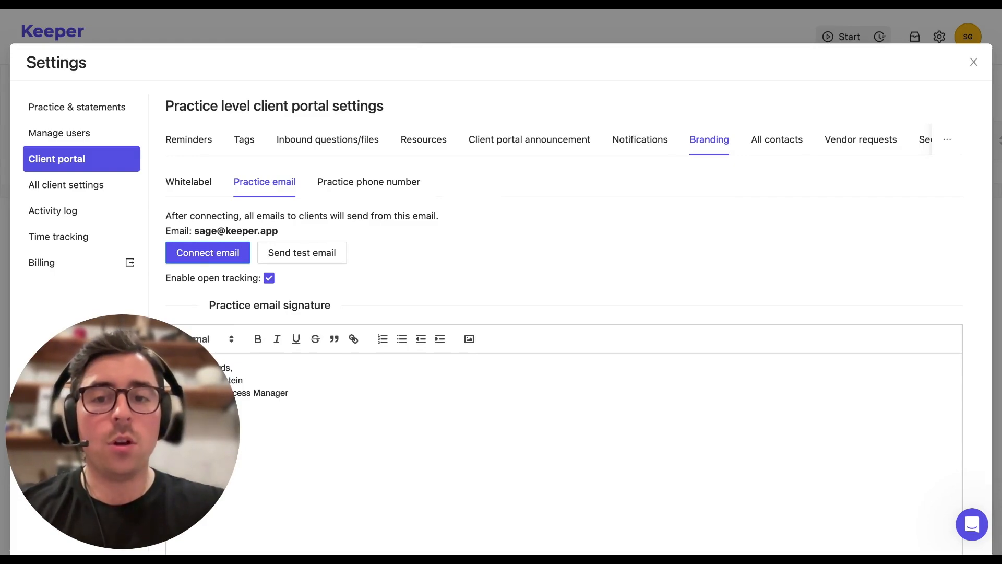
mouse_move(280, 293)
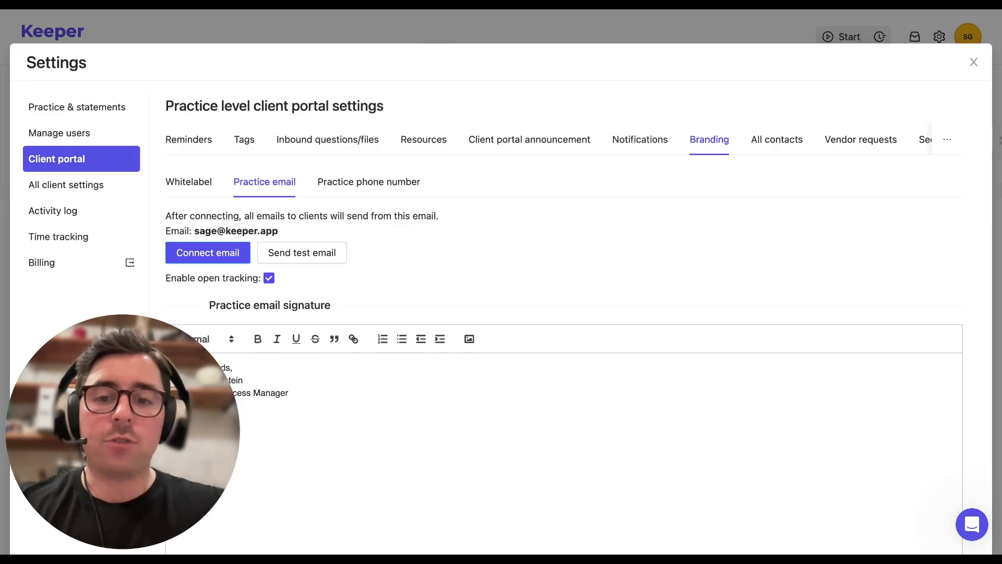
scroll(down, 3)
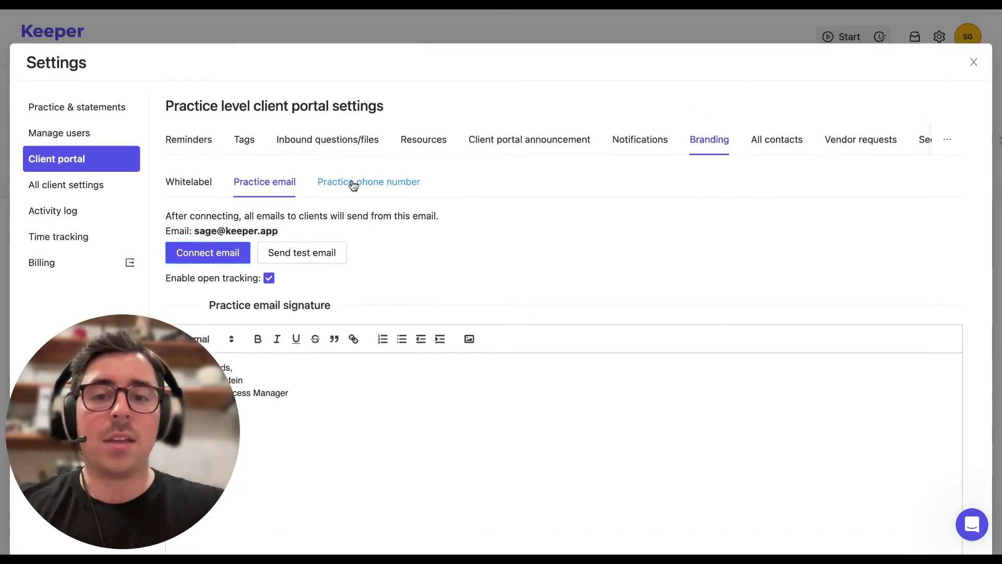
Show the Practice phone number sub-tab with the connected practice phone number.
click(369, 182)
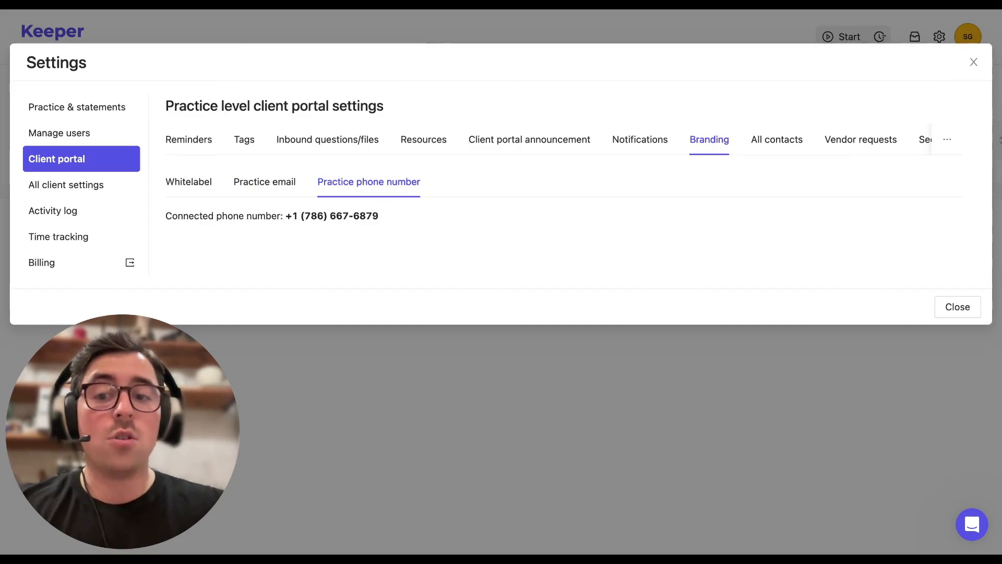
mouse_move(265, 185)
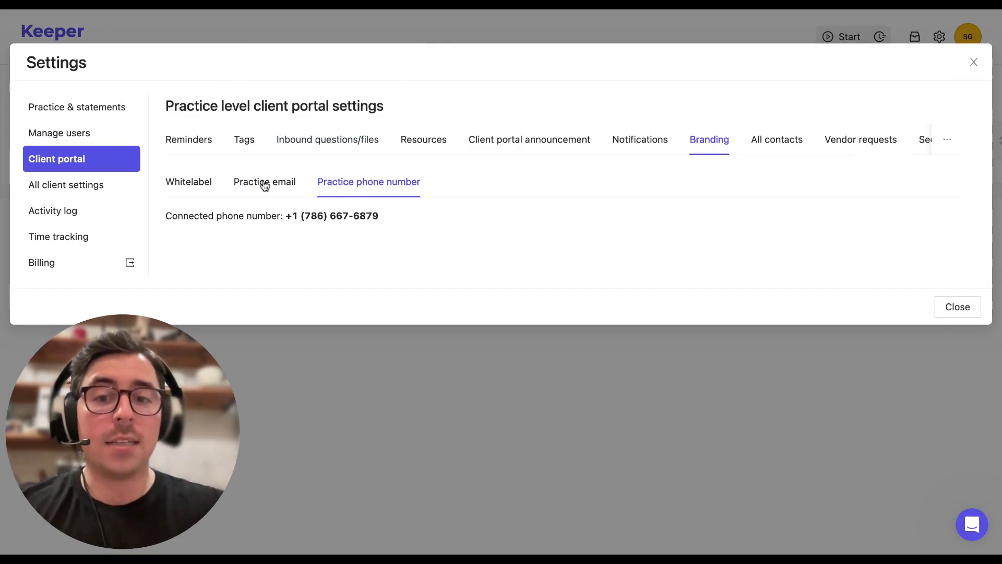
mouse_move(372, 242)
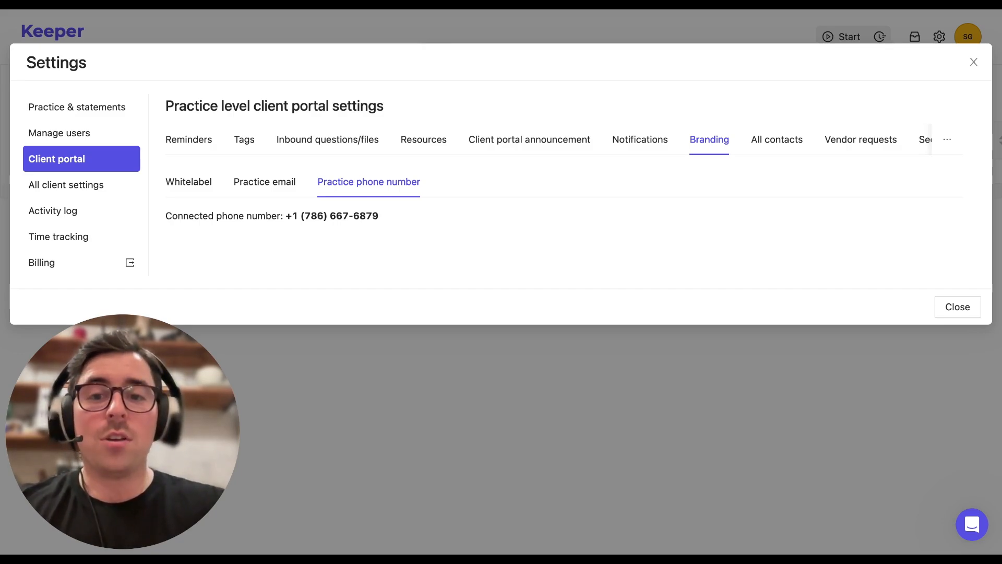
mouse_move(194, 182)
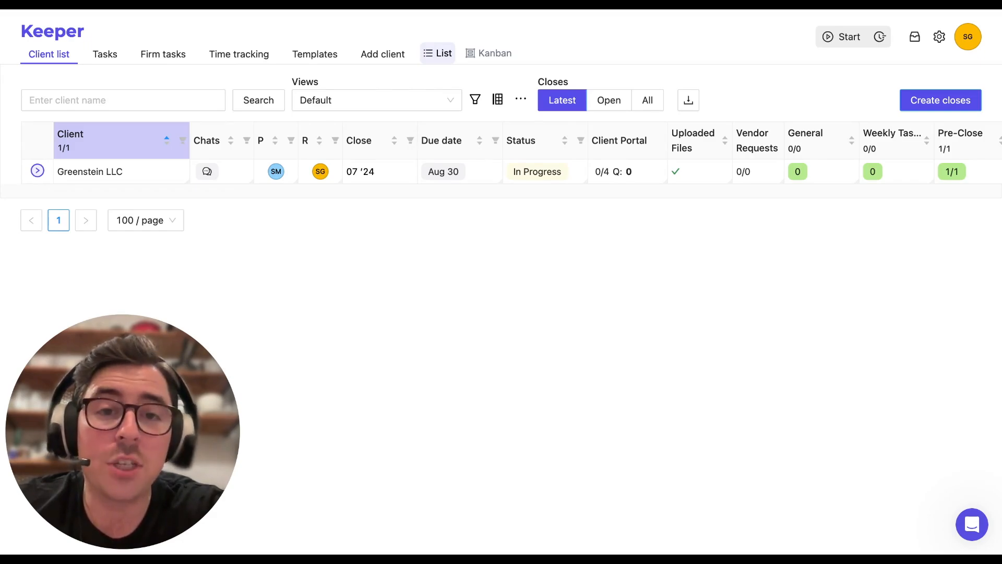
click(972, 524)
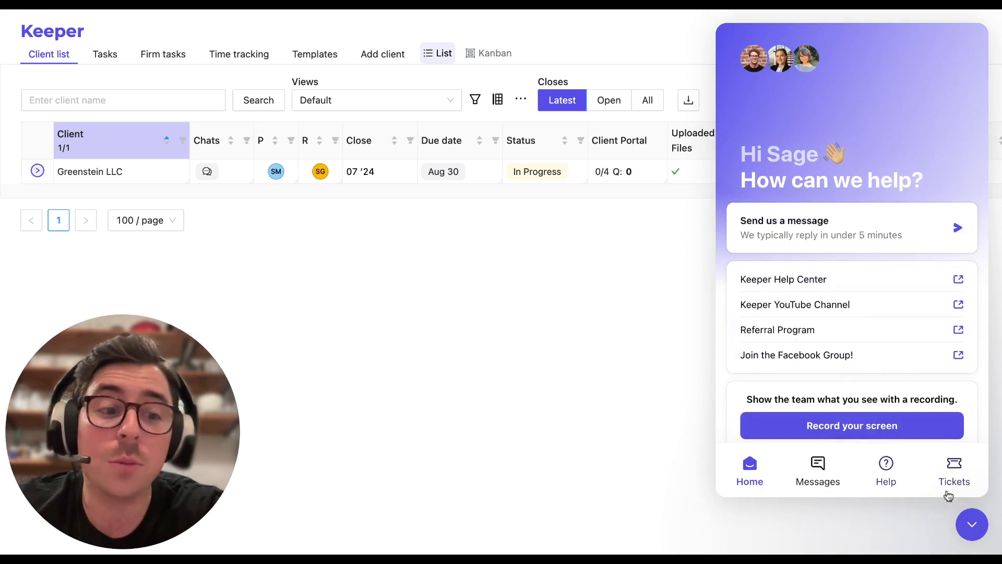
click(971, 524)
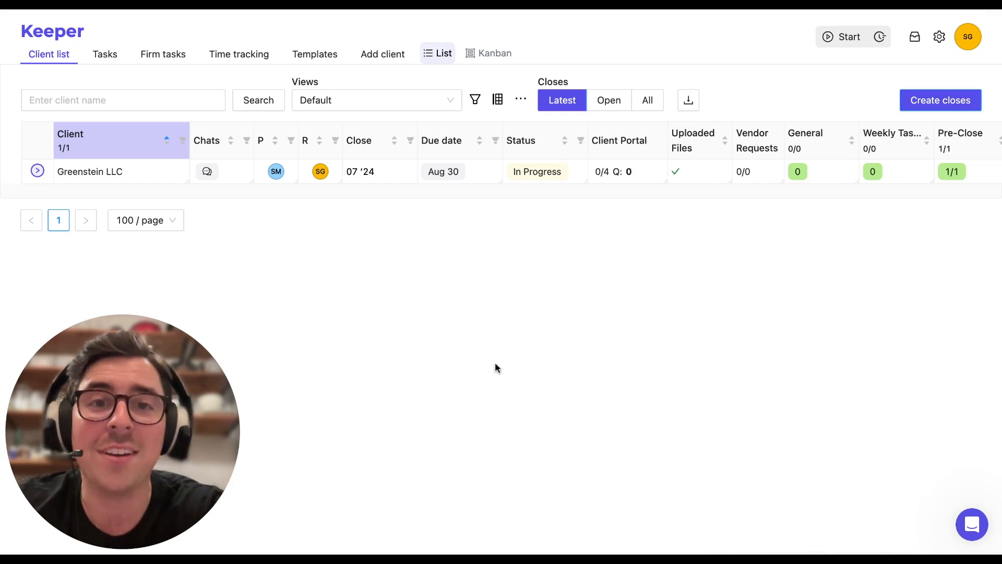